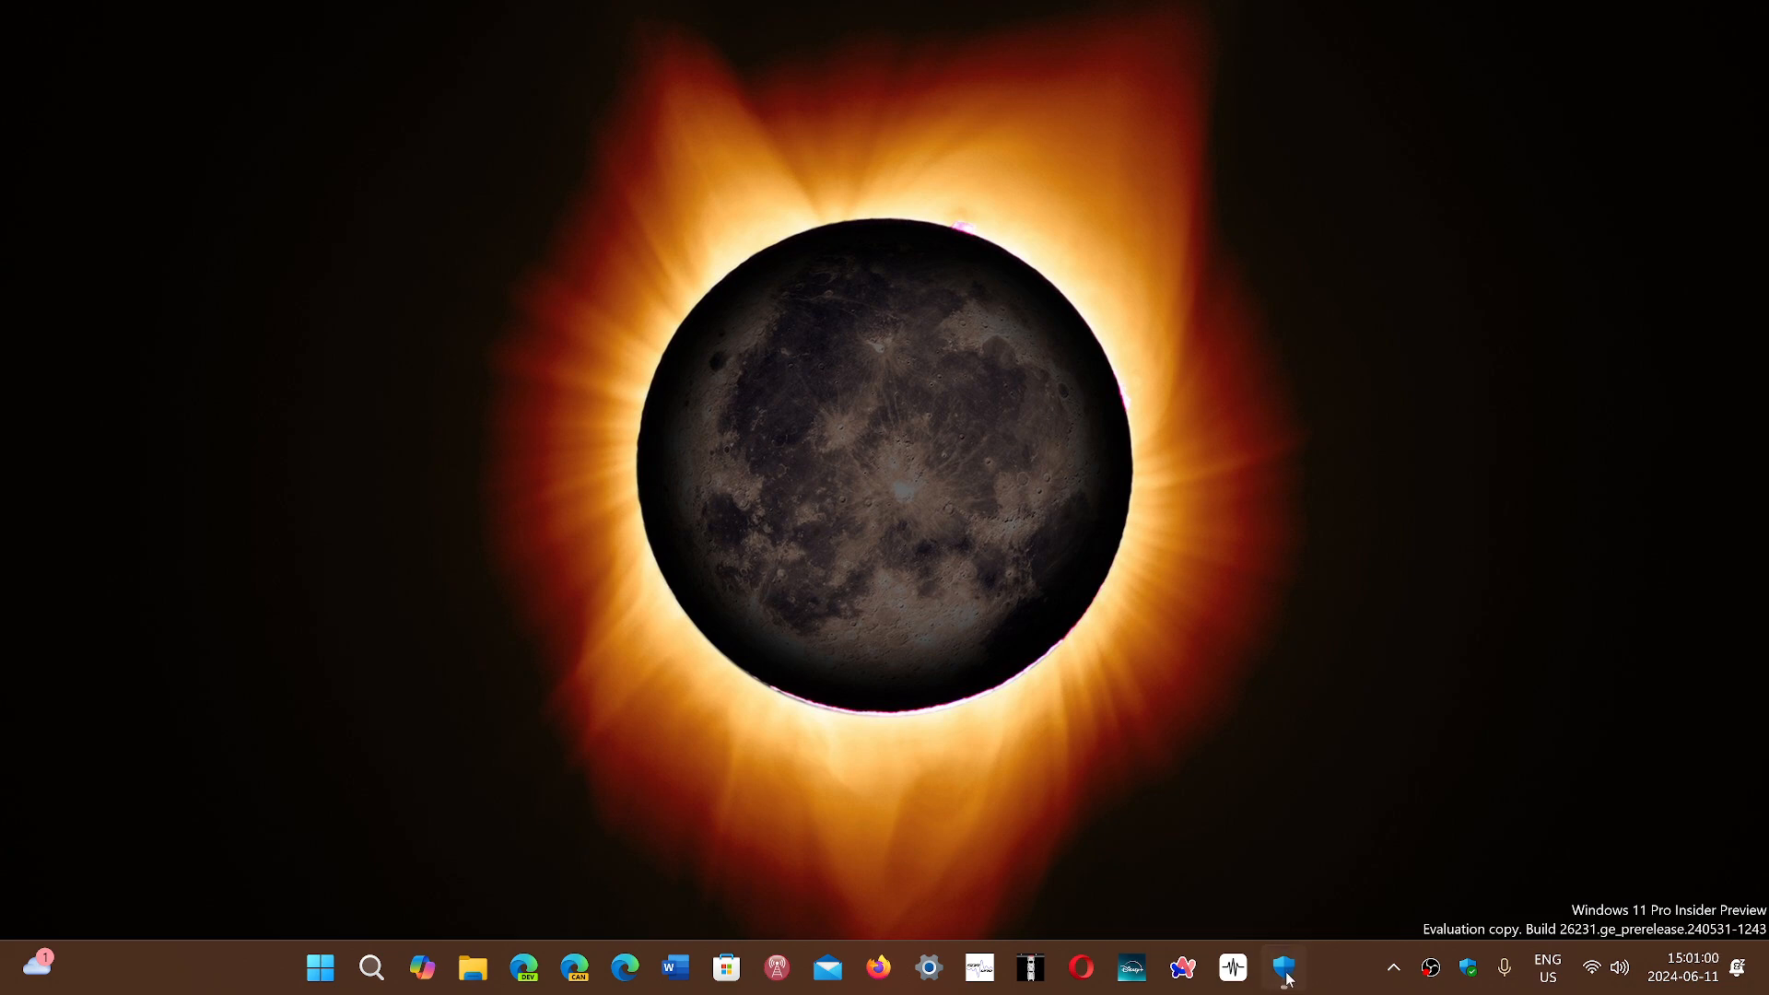
Launch Windows Security from the taskbar shield to its Home overview of all protection areas.
{"action": "left_click", "coordinate": [1280, 967]}
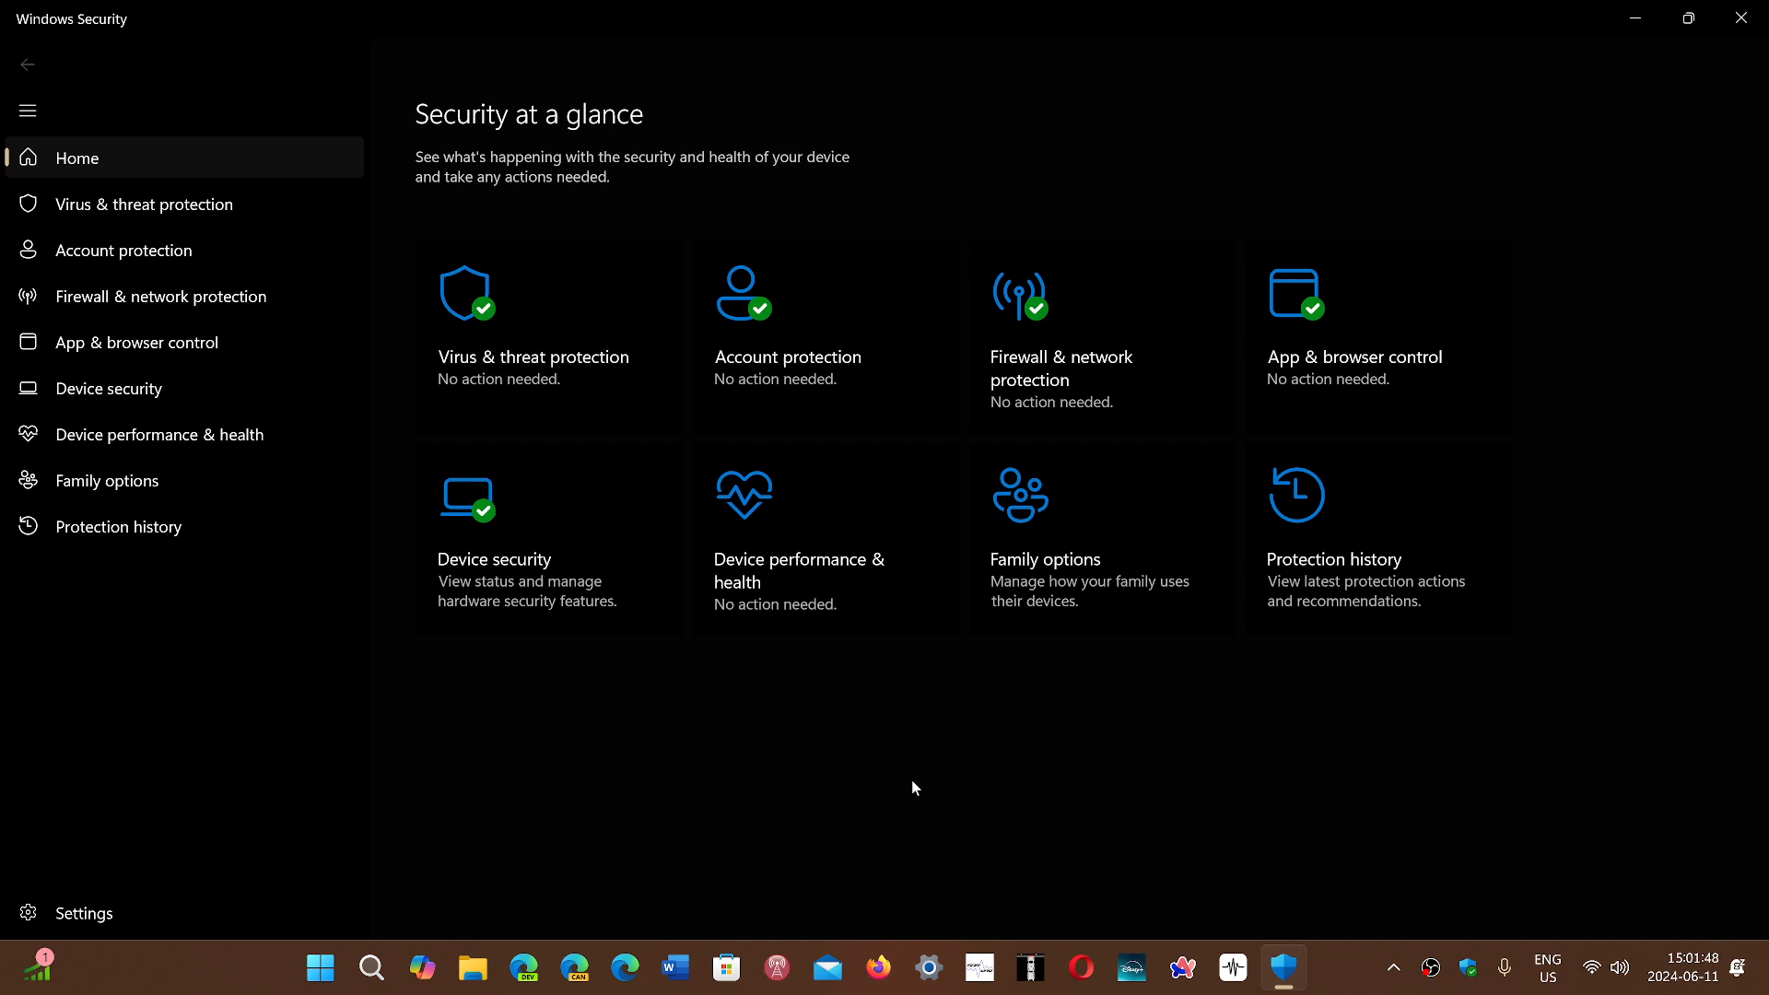
{"action": "mouse_move", "coordinate": [1319, 711]}
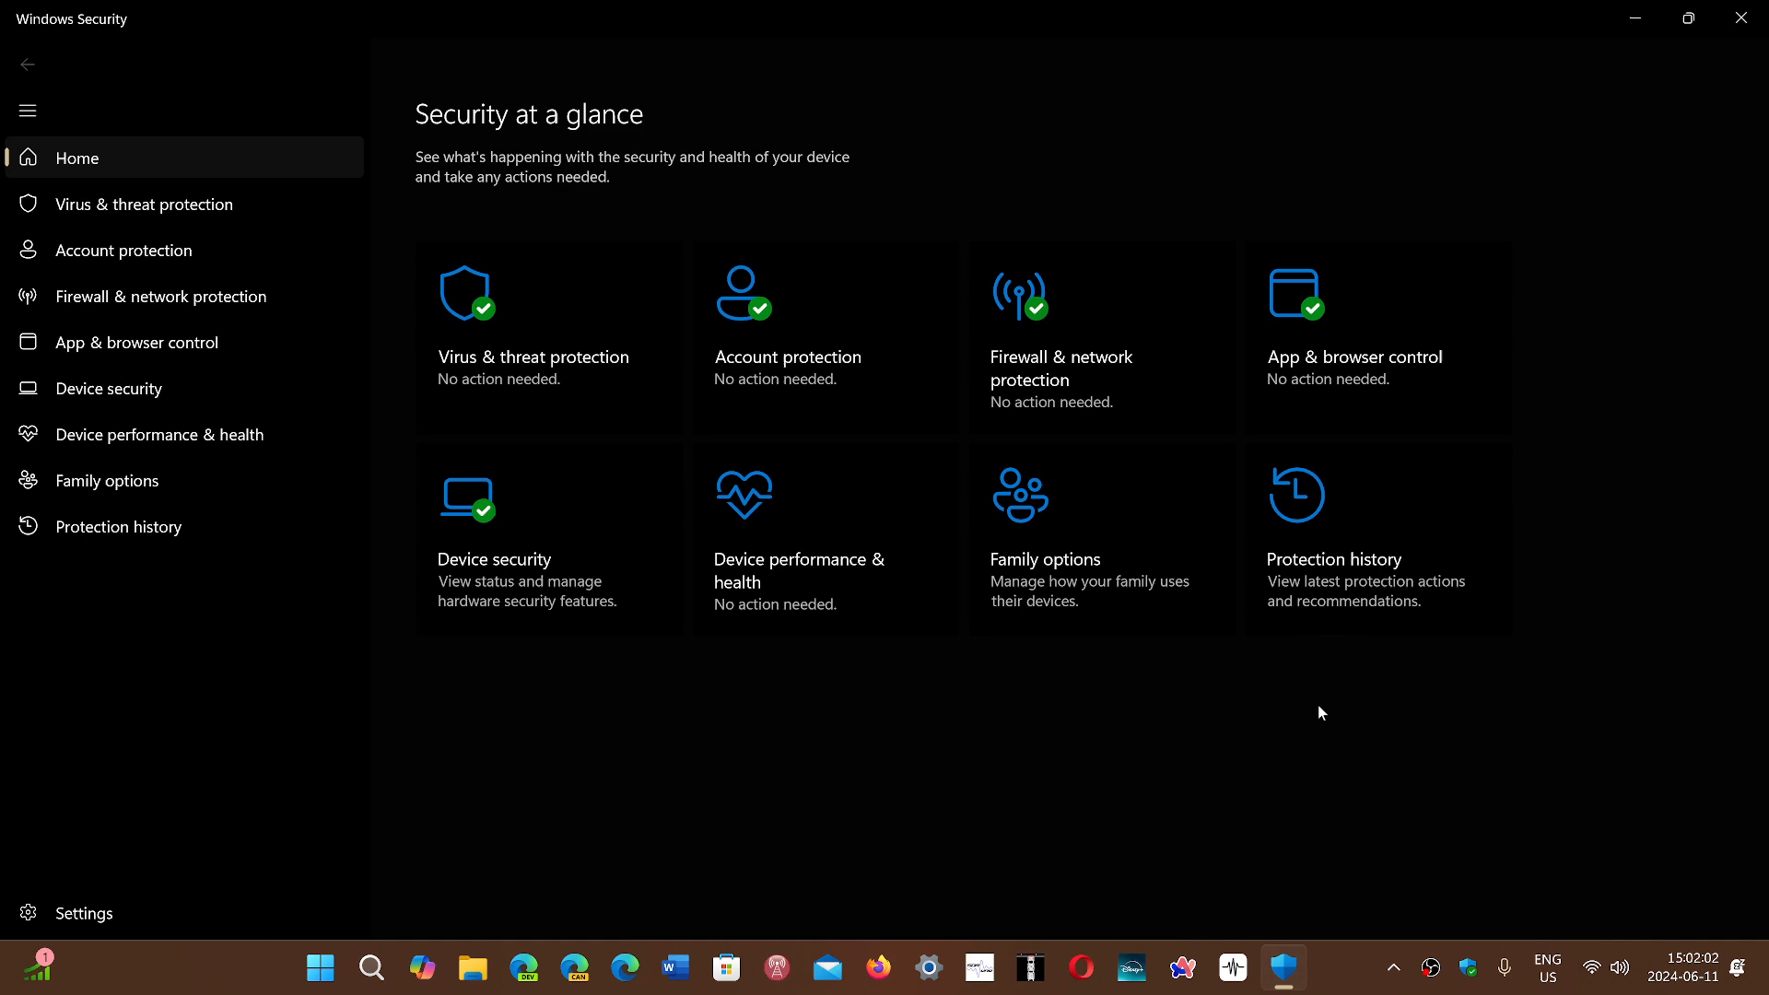
{"action": "mouse_move", "coordinate": [1741, 19]}
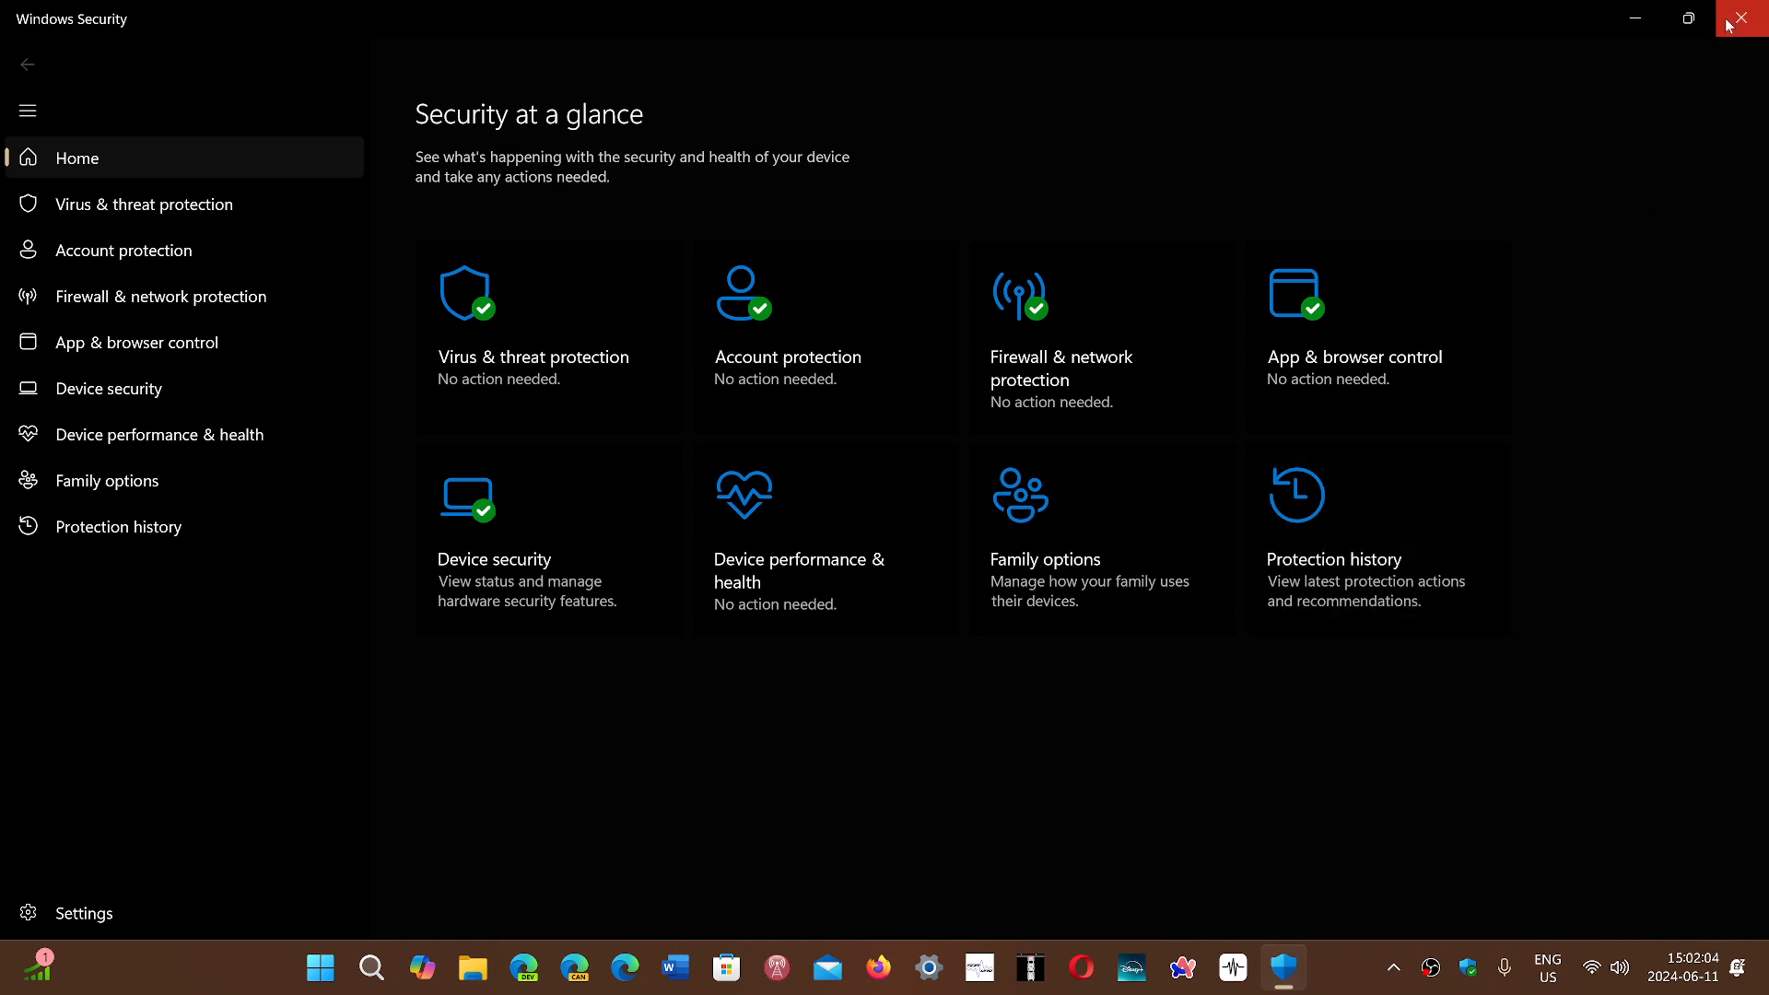
Close the Windows Security window, returning to the desktop.
{"action": "left_click", "coordinate": [1741, 18]}
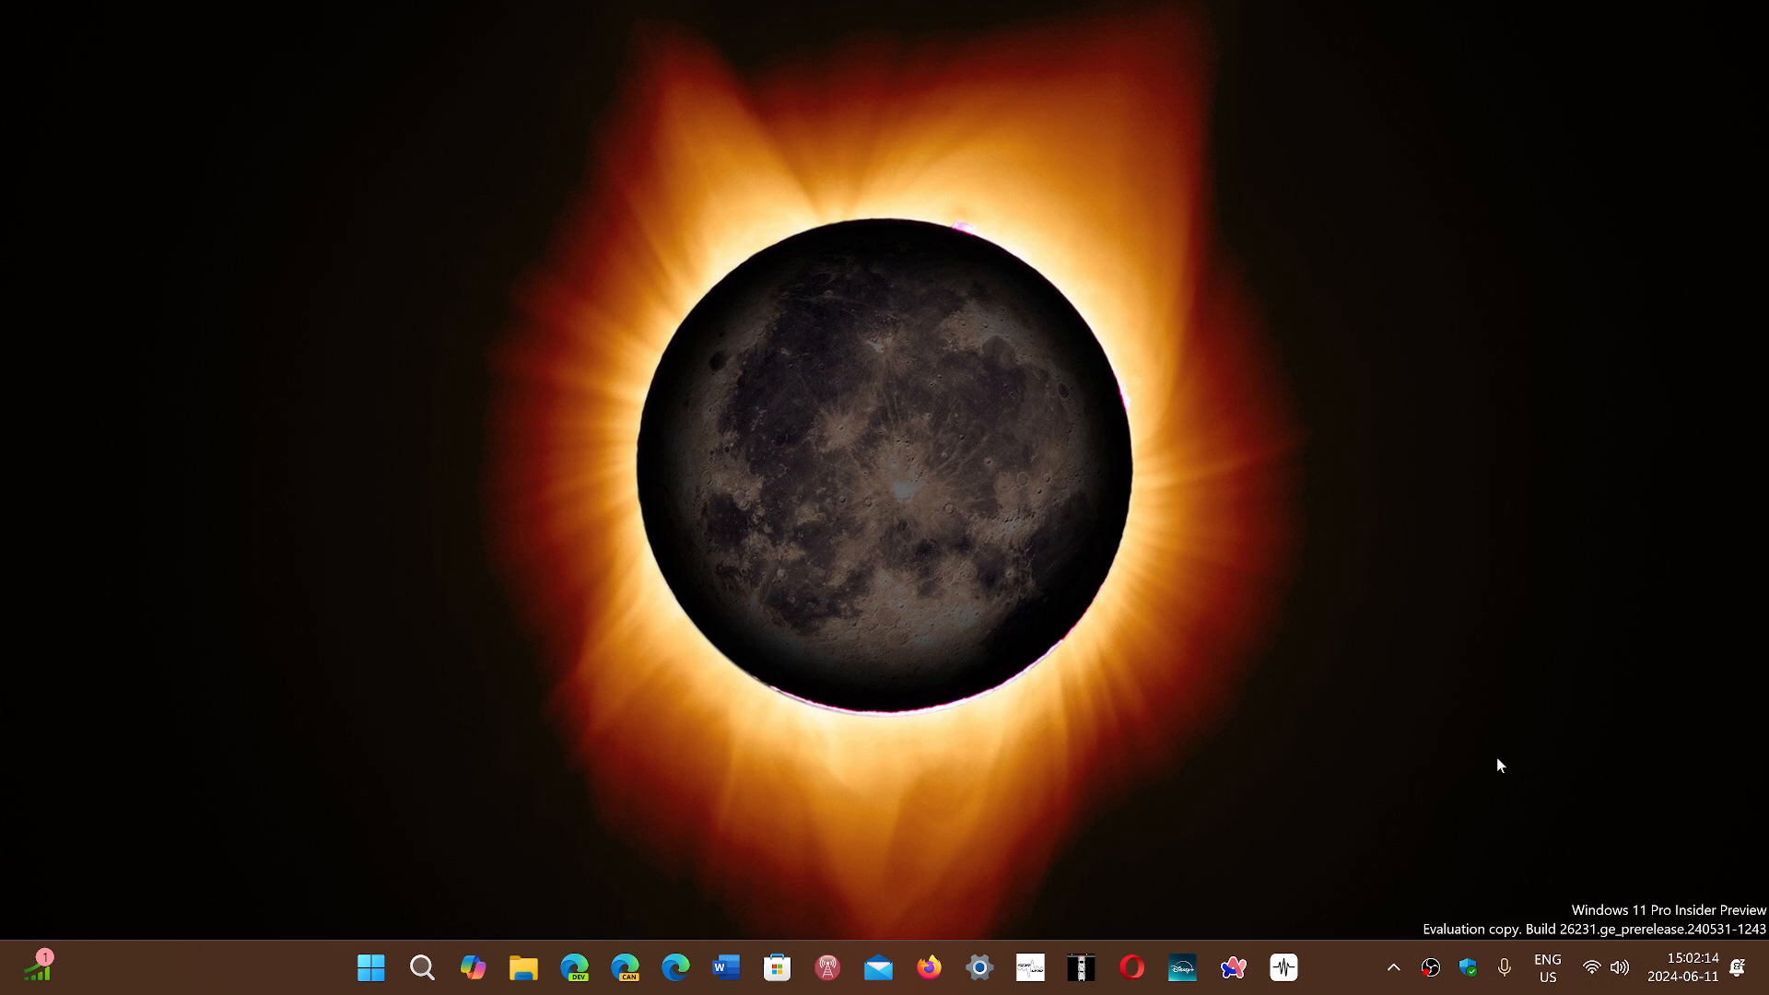
{"action": "mouse_move", "coordinate": [1351, 820]}
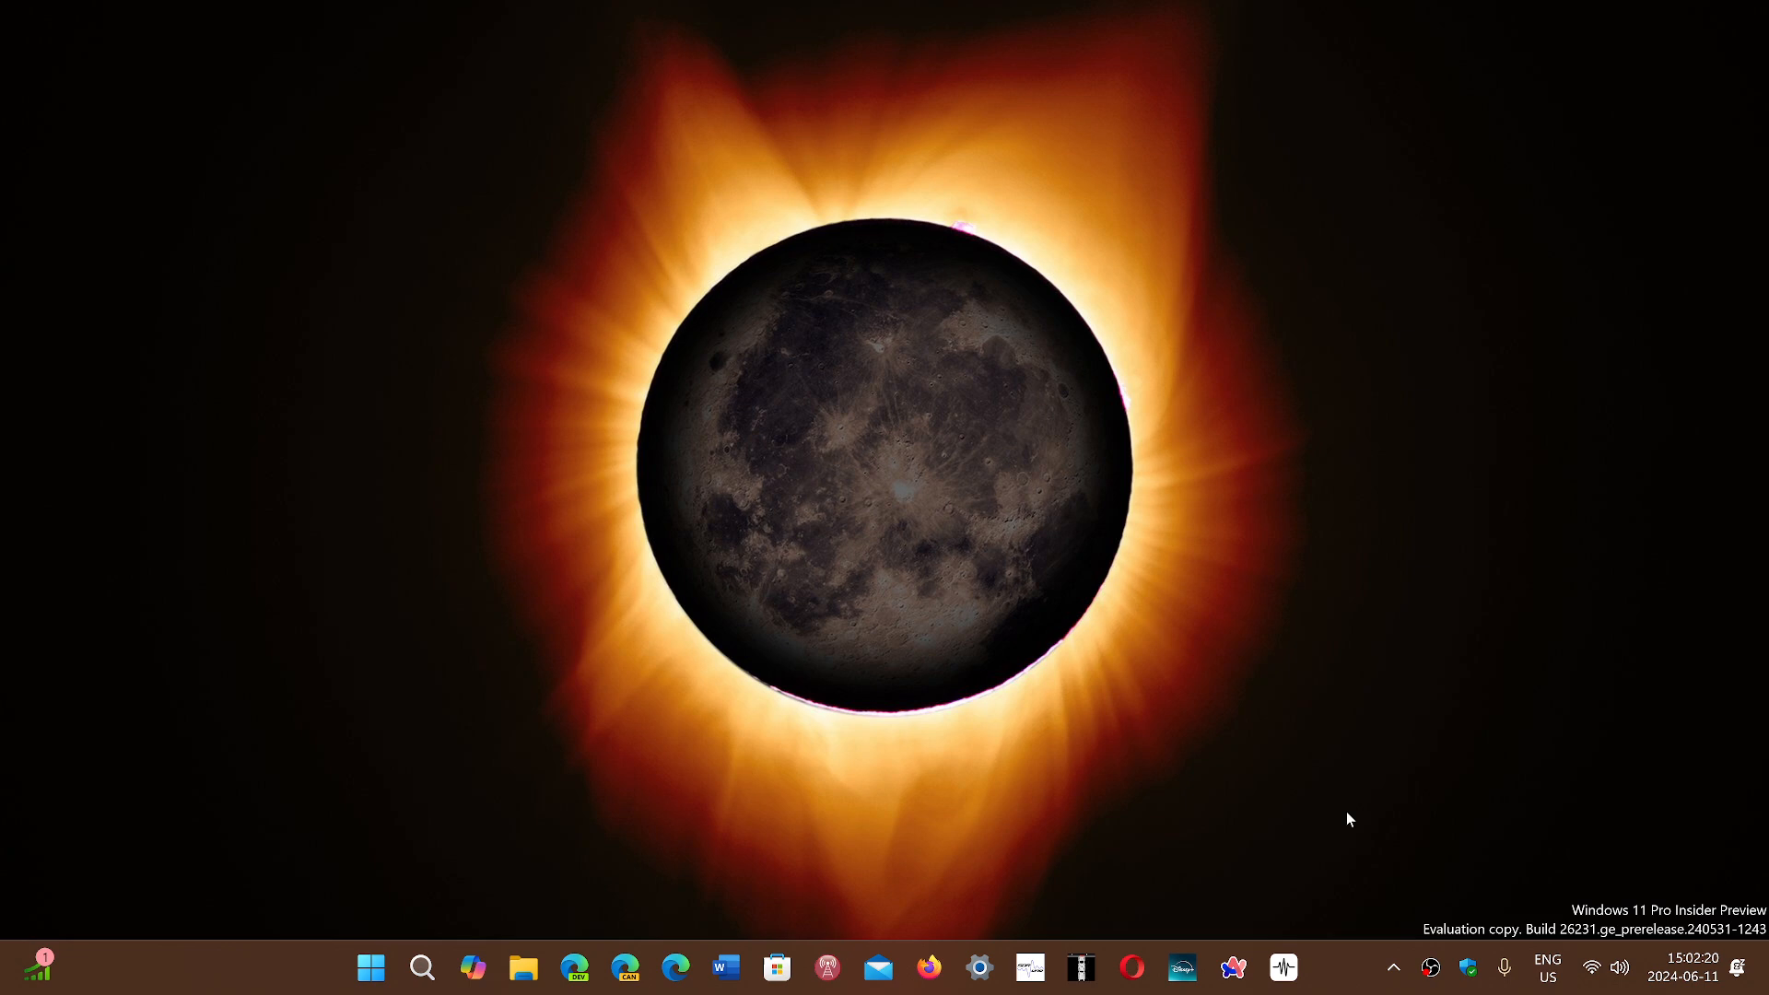